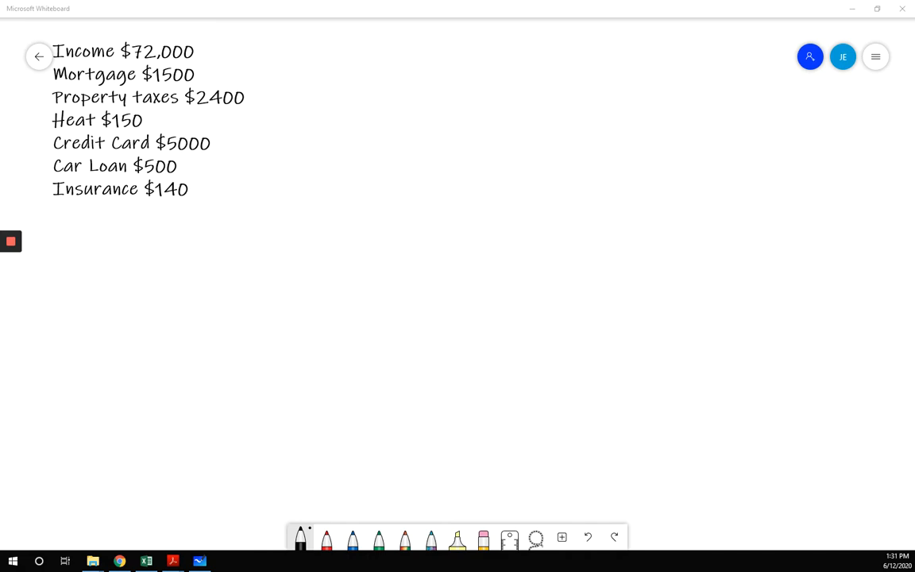
mouse_move(132, 561)
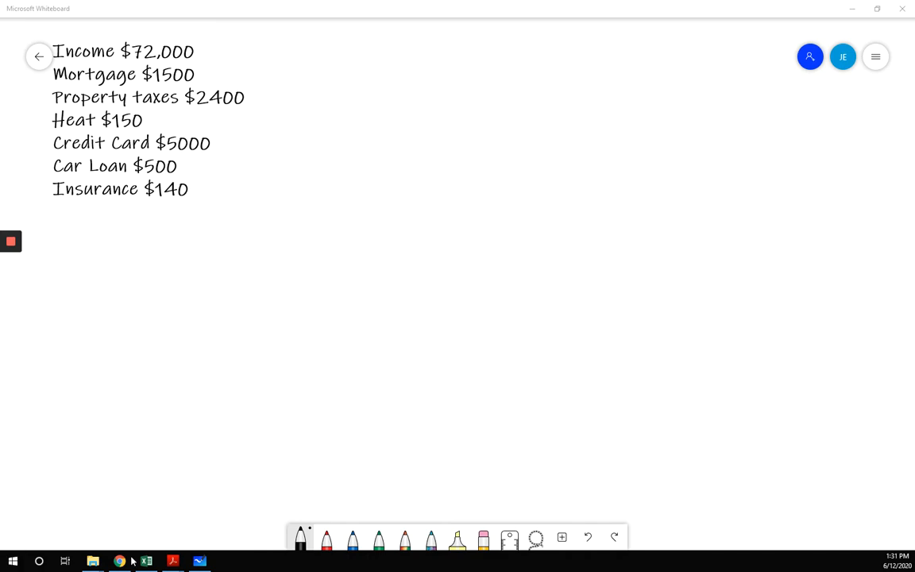
Mark Income and Property taxes with red asterisks
left_click(327, 540)
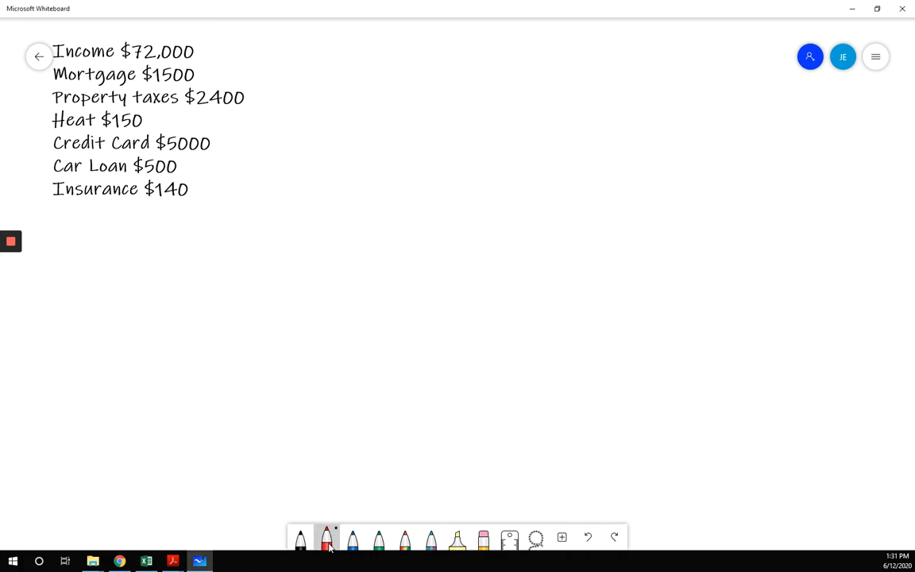
mouse_move(327, 541)
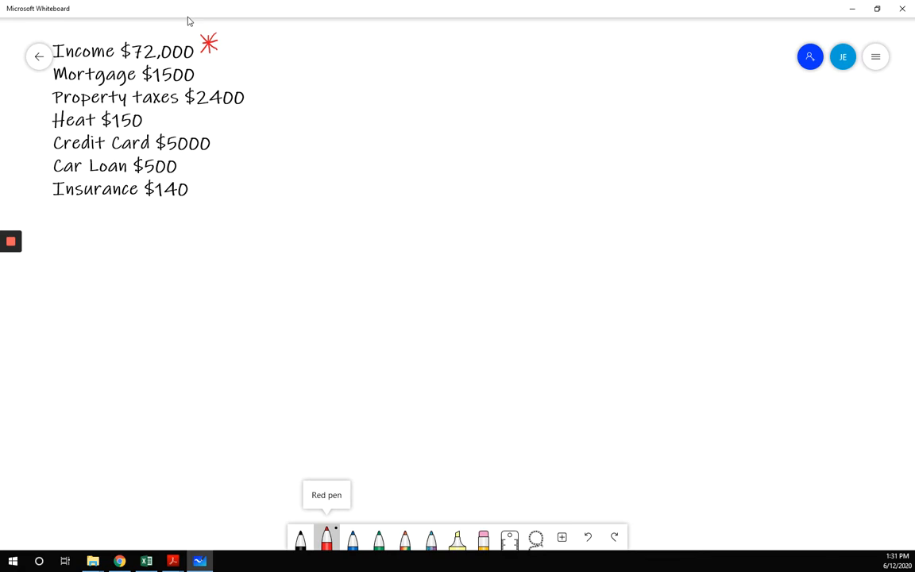
left_click_drag(248, 94, 258, 86)
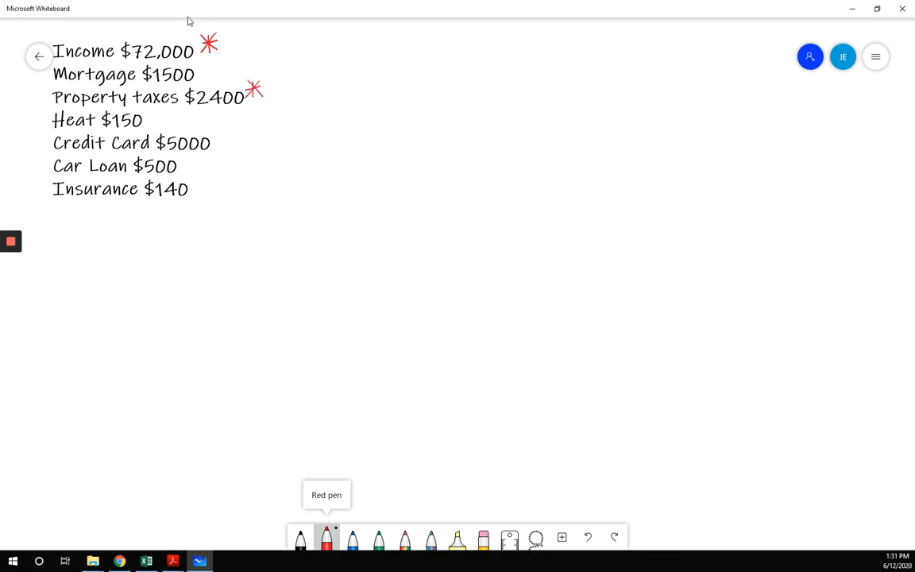
mouse_move(353, 540)
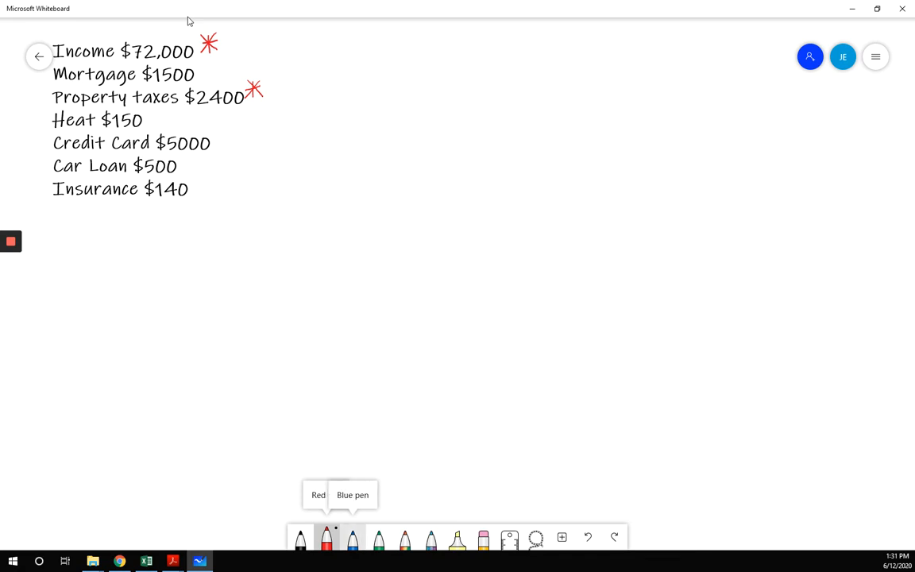
Mark Credit Card with a blue asterisk and cross out the Insurance $140 line
left_click(327, 541)
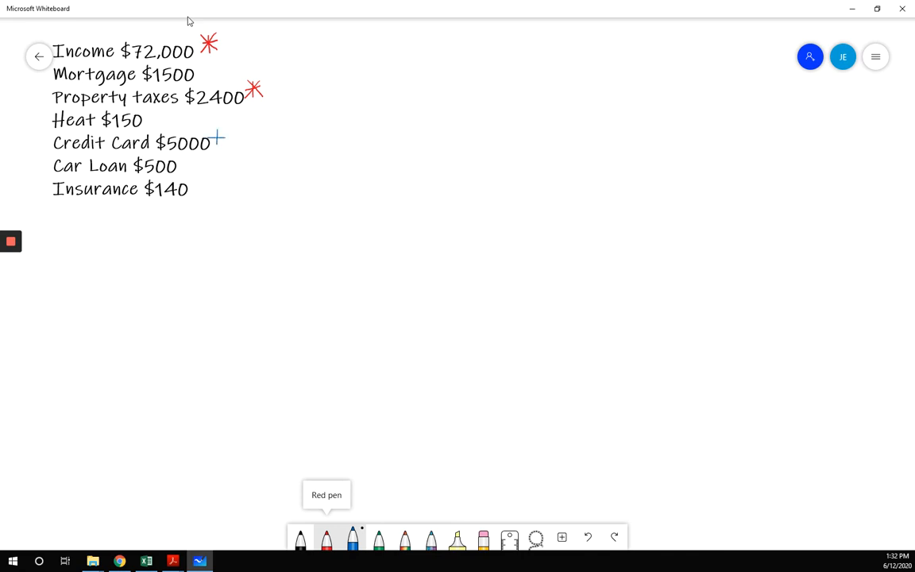
left_click(217, 140)
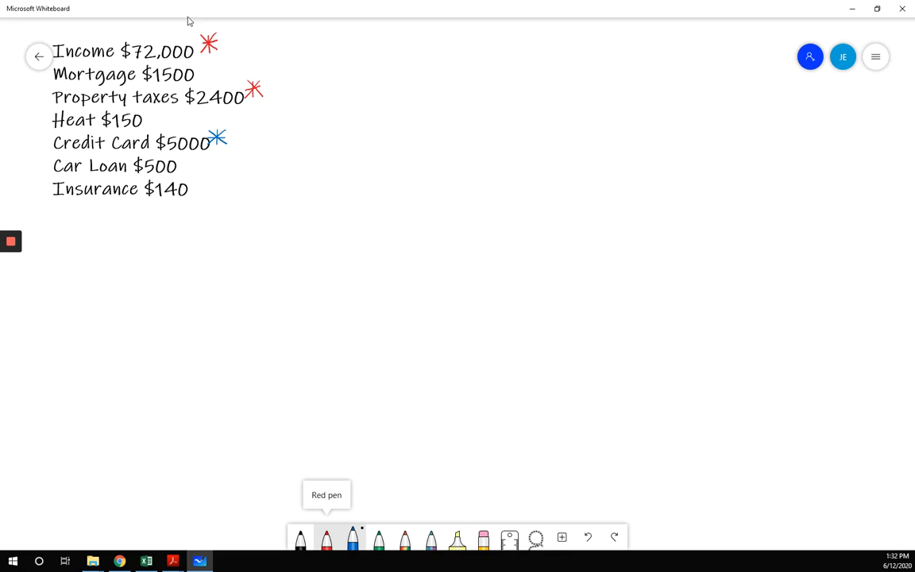
left_click_drag(53, 188, 189, 187)
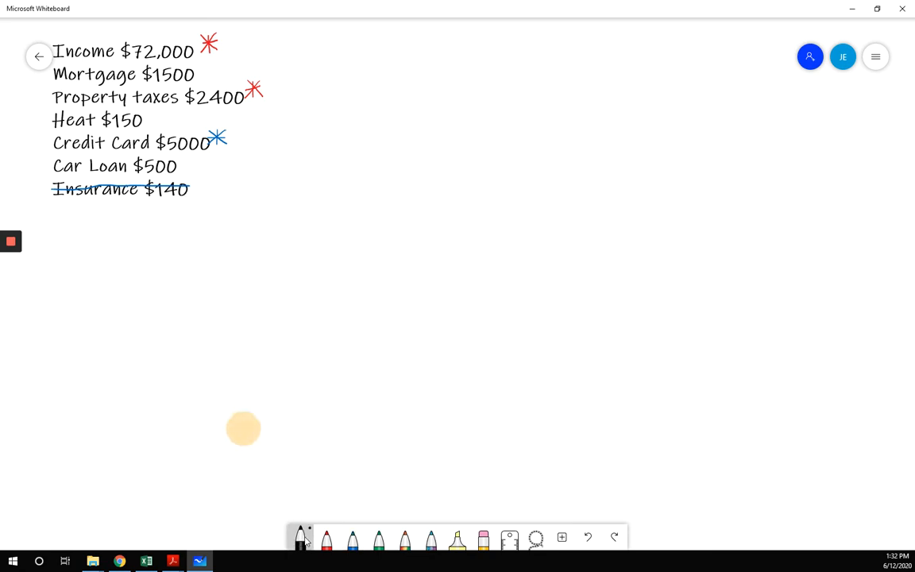
mouse_move(300, 539)
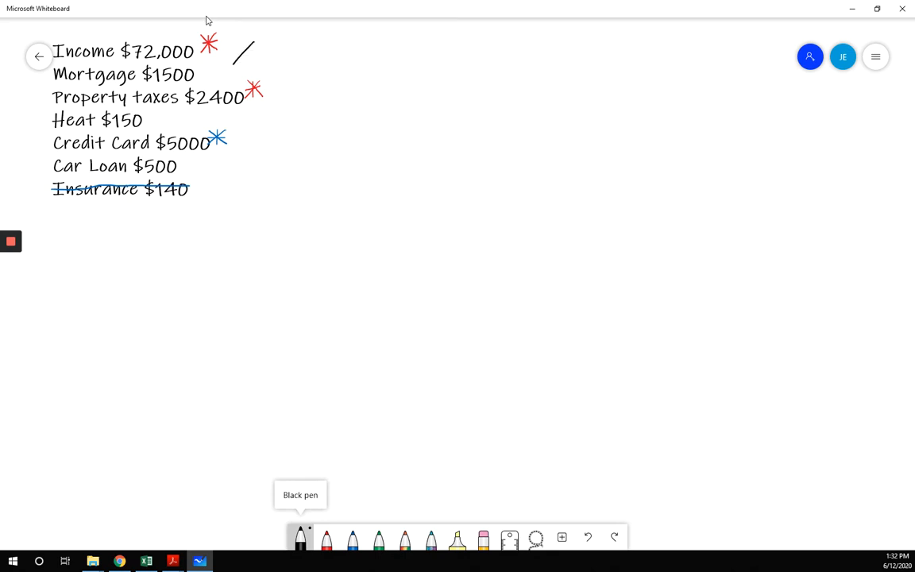
Write Income /12 = 6000 and Property taxes /12 = 200 beside the list
left_click_drag(251, 60, 294, 50)
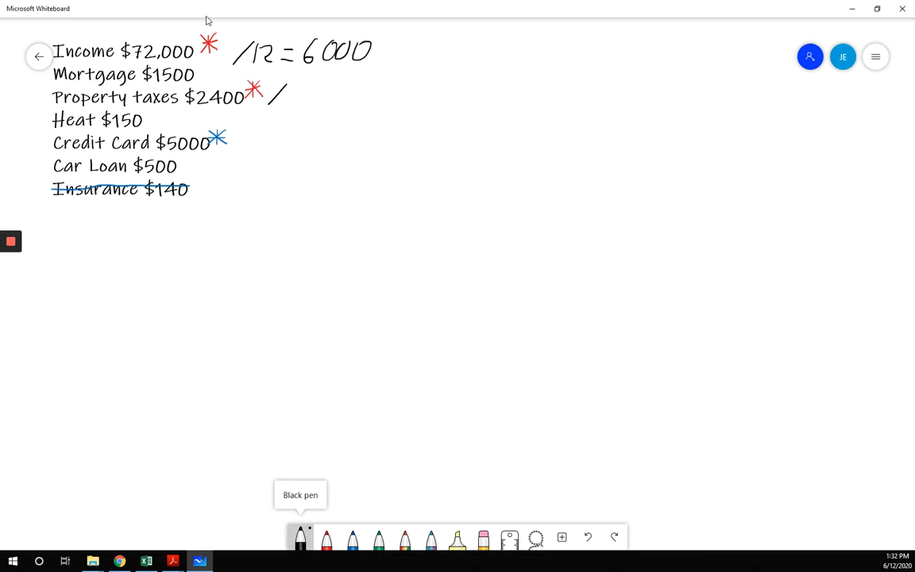
left_click_drag(274, 95, 332, 97)
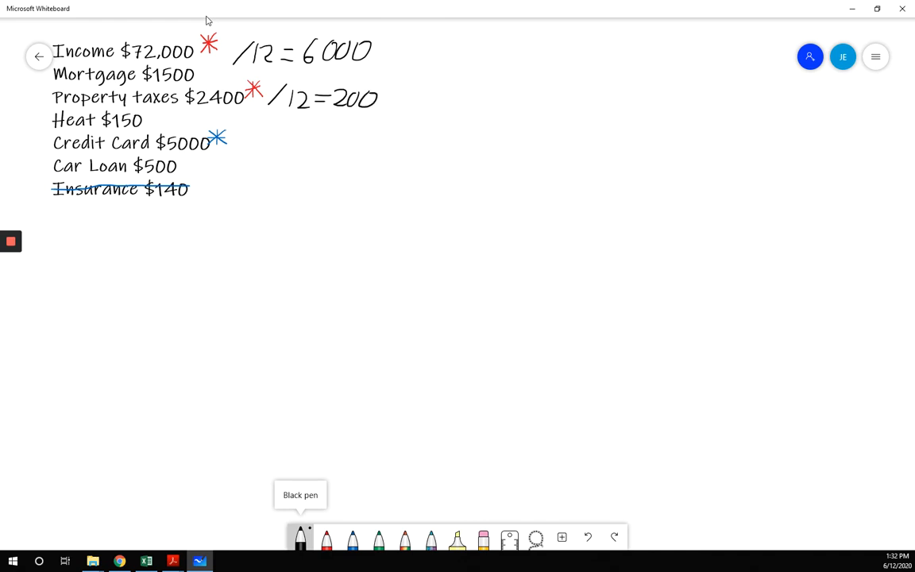
Write GDS = (1500 + 200 + 150) / 6000 = 30.83% below the typed list
left_click_drag(130, 215, 103, 254)
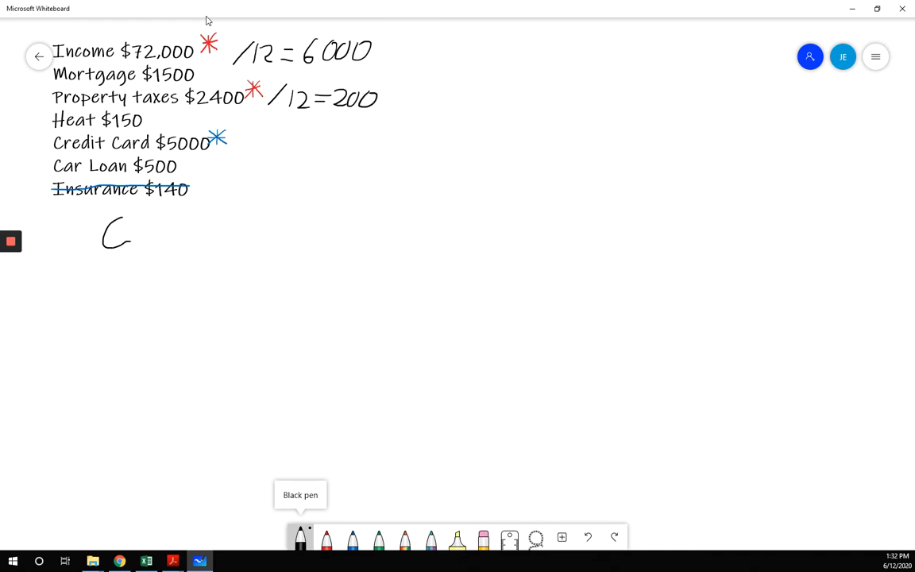
left_click_drag(127, 238, 174, 225)
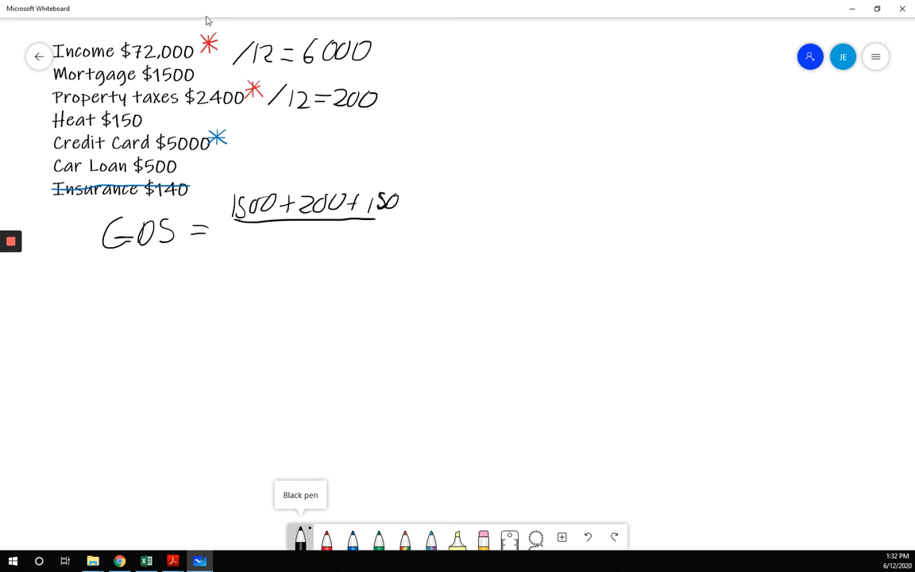
left_click_drag(283, 238, 276, 258)
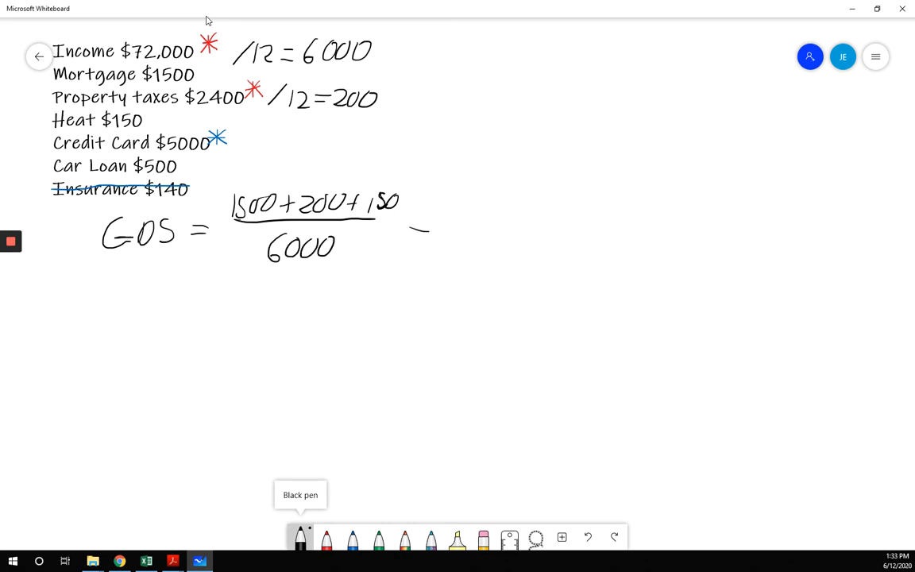
left_click_drag(406, 239, 426, 237)
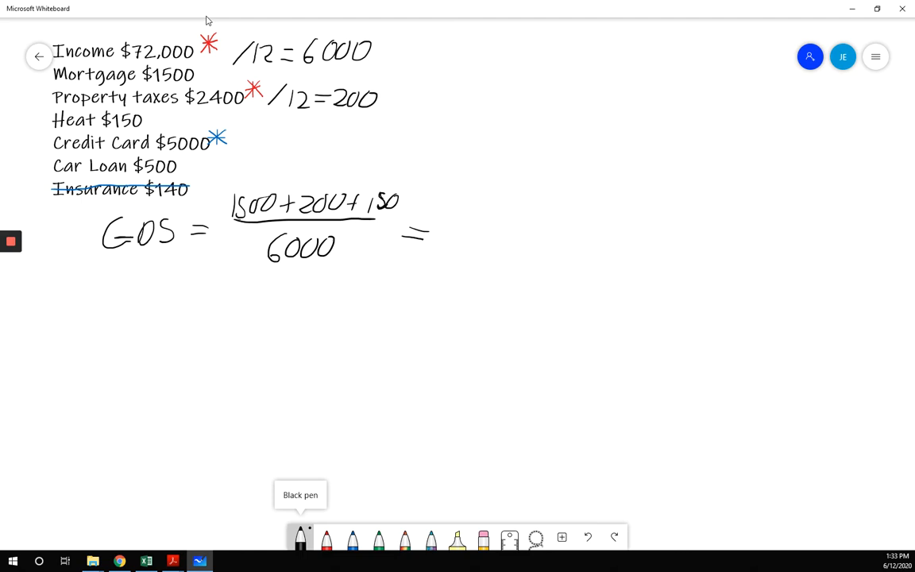
left_click_drag(432, 239, 496, 226)
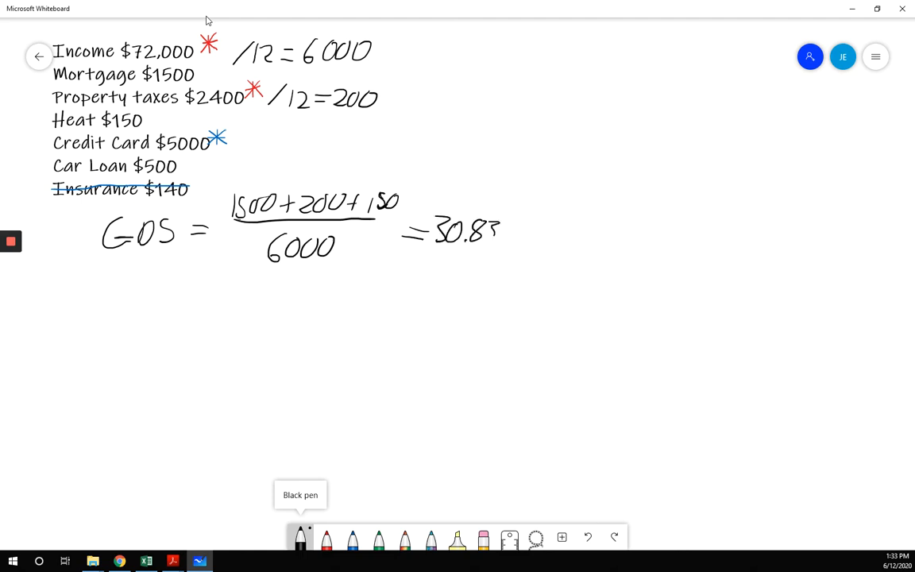
left_click_drag(500, 230, 525, 238)
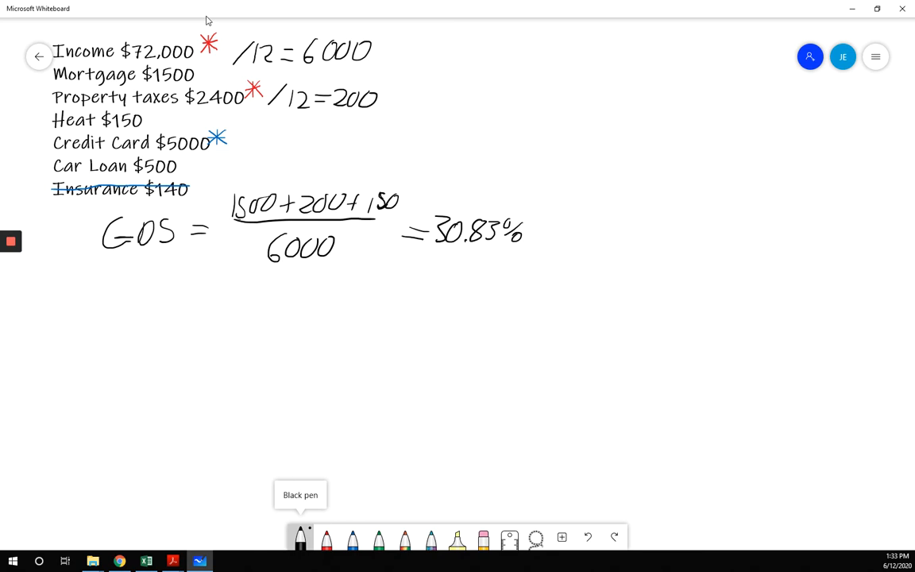
Write the TDS label with first term 1850, arrowing the GDS sum down to it
left_click_drag(96, 321, 124, 320)
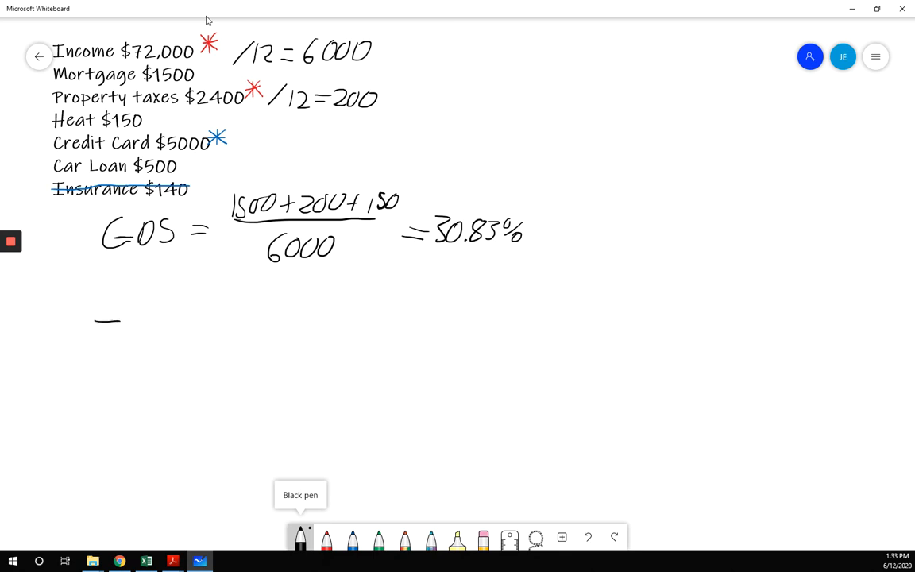
left_click_drag(96, 333, 178, 334)
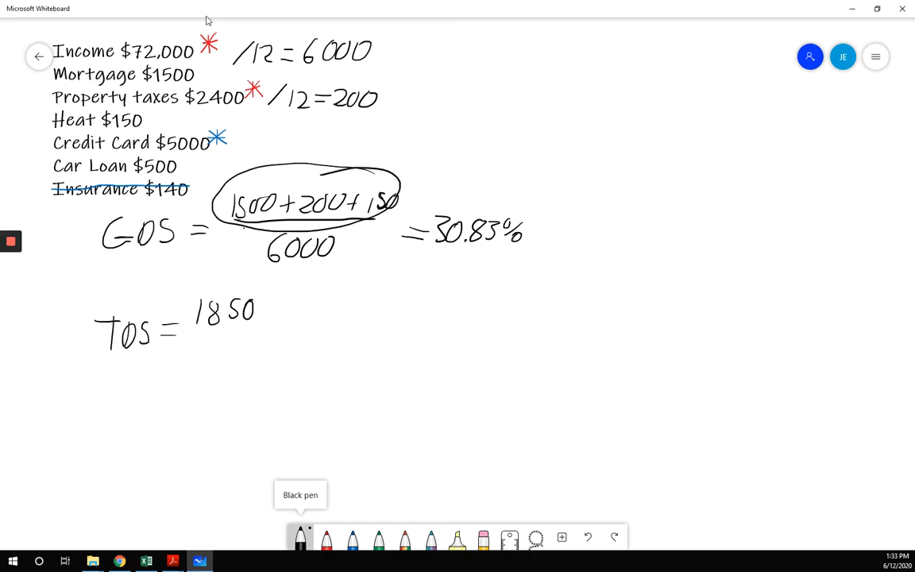
left_click_drag(239, 235, 224, 286)
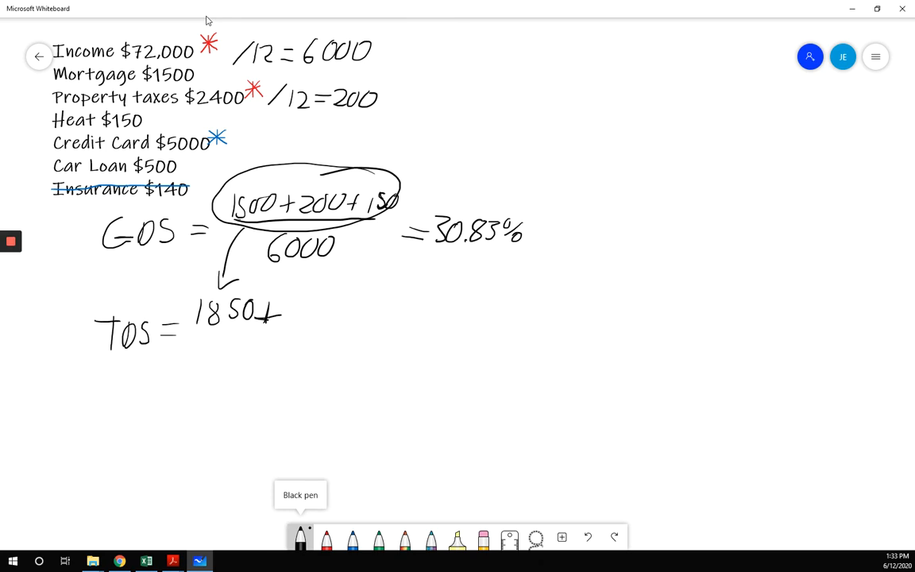
Note Credit Card × .03 = 150, then complete TDS (1850 + 150 + 500) / 6000 = 41.67%
left_click_drag(235, 140, 248, 153)
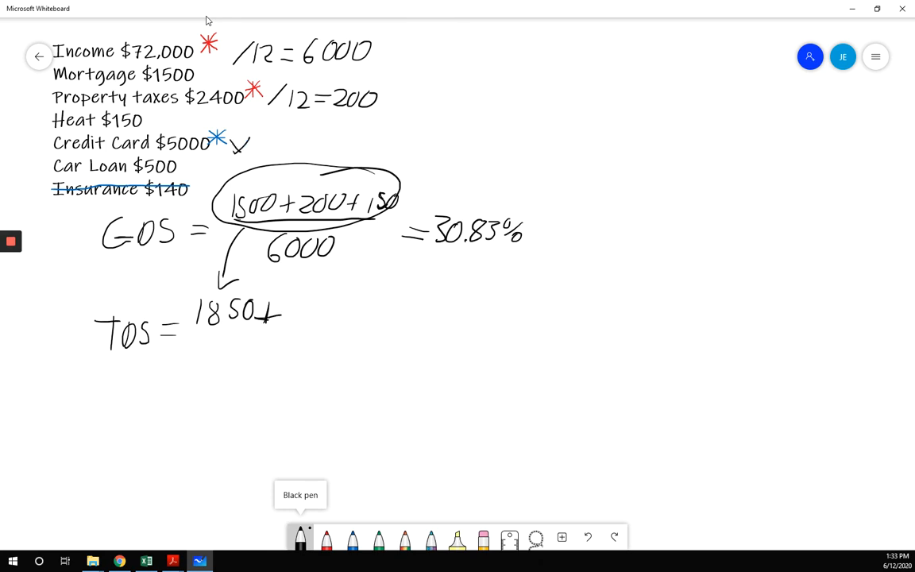
left_click_drag(255, 147, 326, 143)
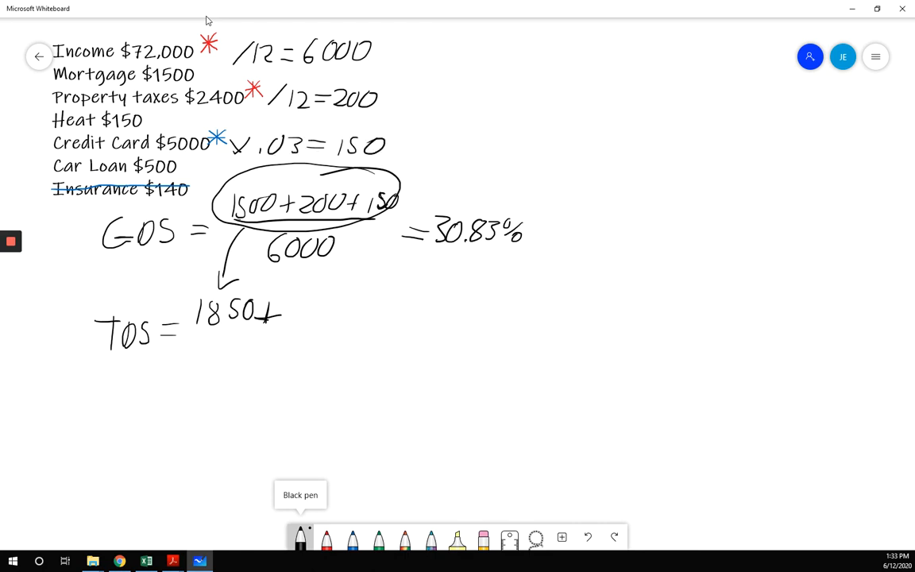
left_click_drag(298, 309, 366, 309)
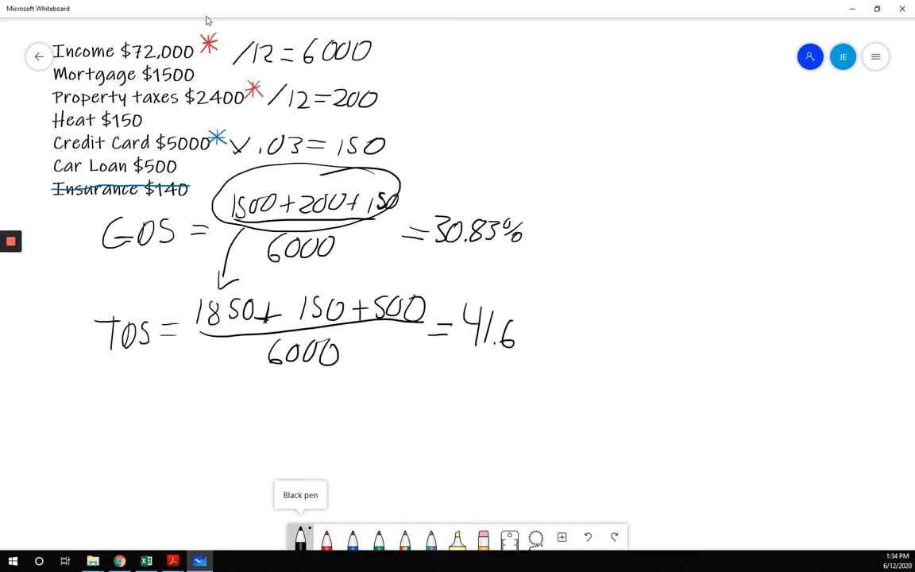
left_click_drag(524, 333, 564, 326)
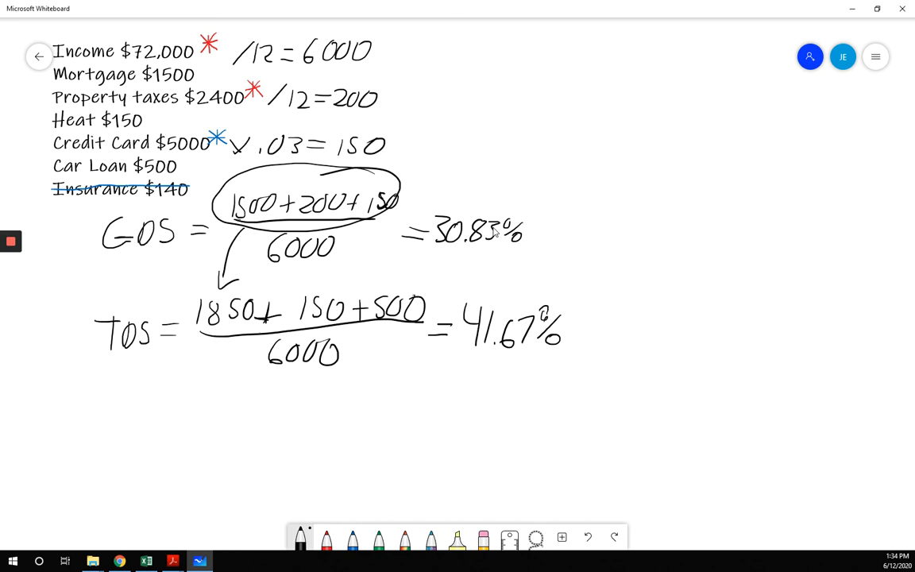
mouse_move(490, 356)
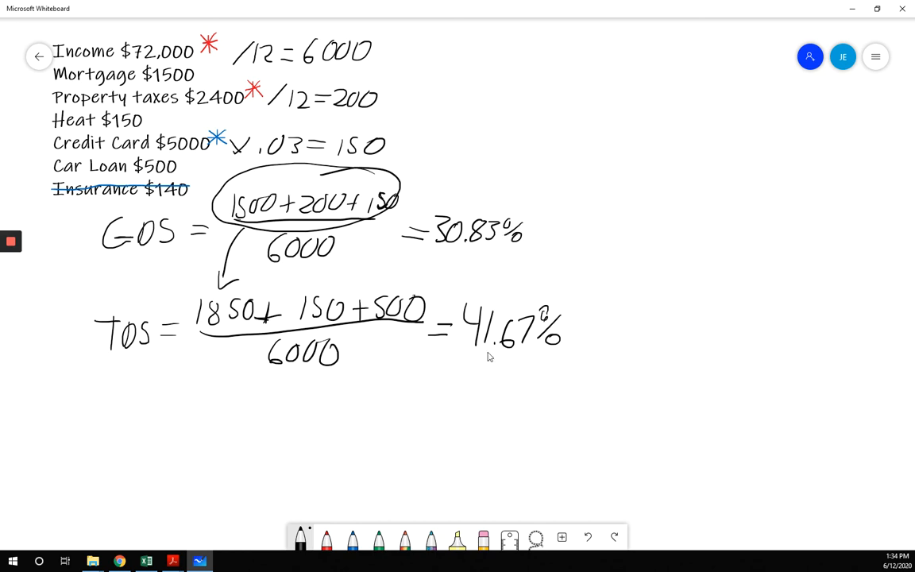